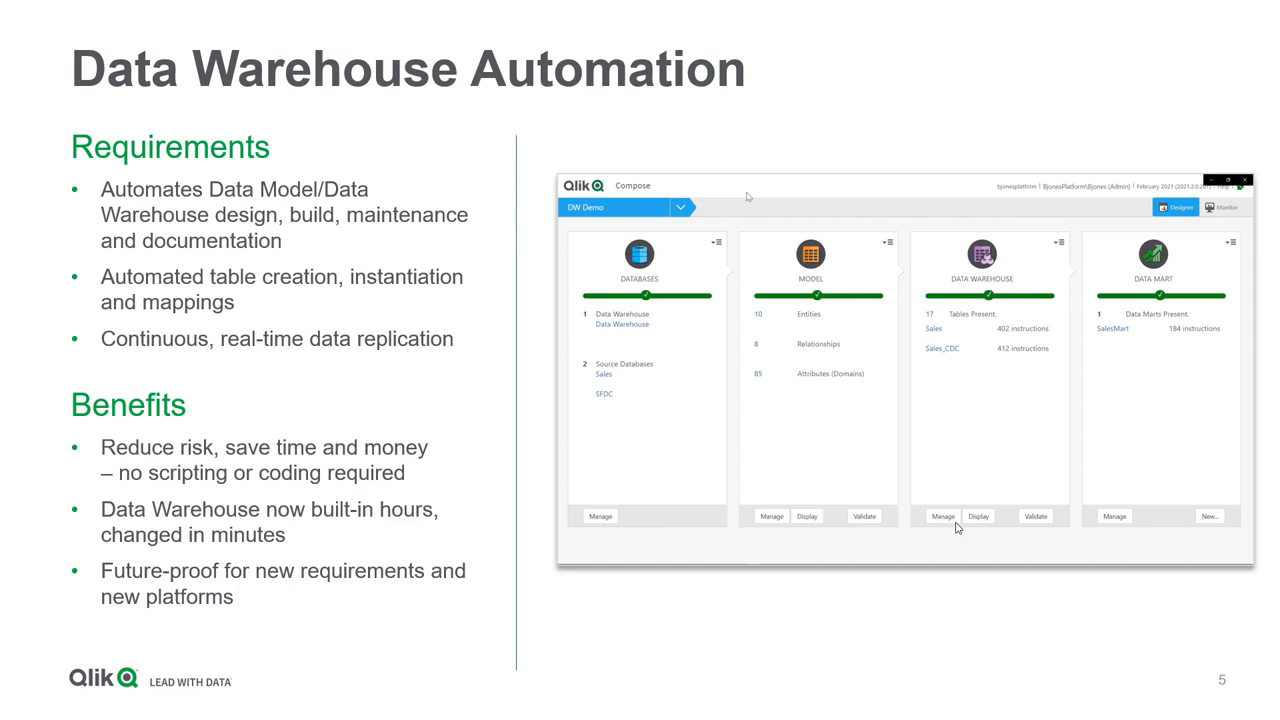
Advance the slideshow to slide 6, Managed Data Lake Creation.
{"action": "key", "text": "Right"}
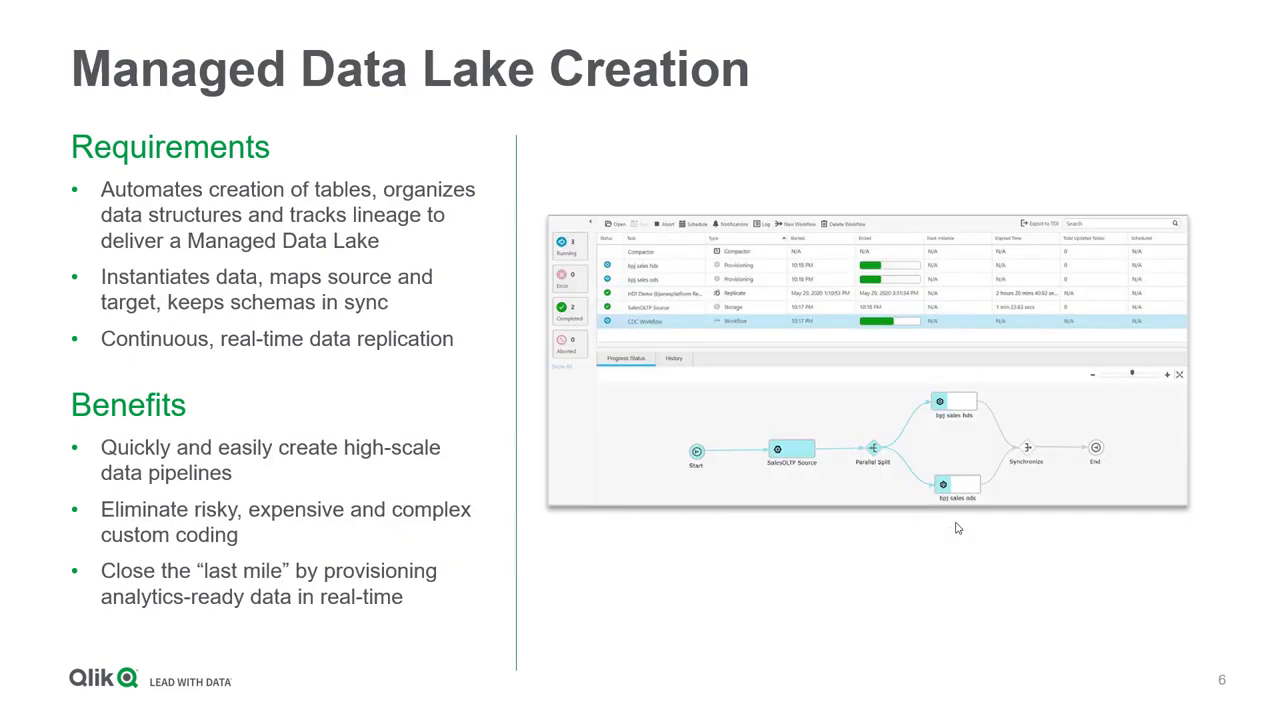